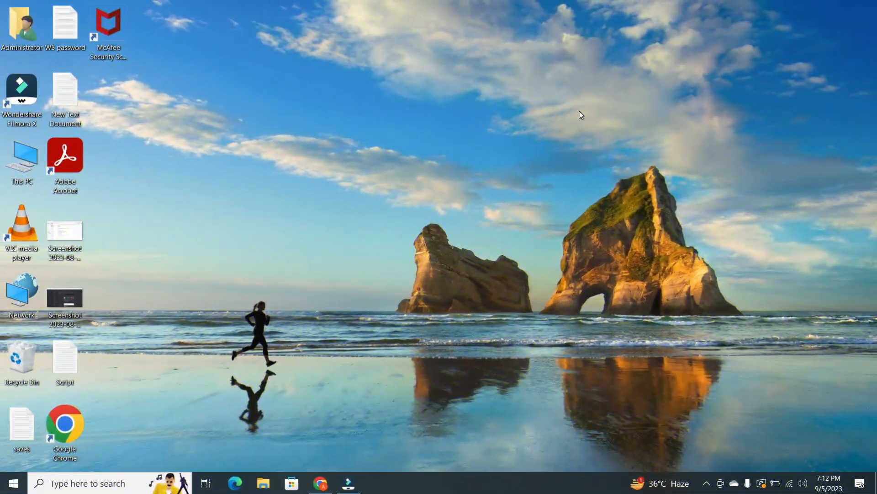
{"action": "mouse_move", "coordinate": [576, 105]}
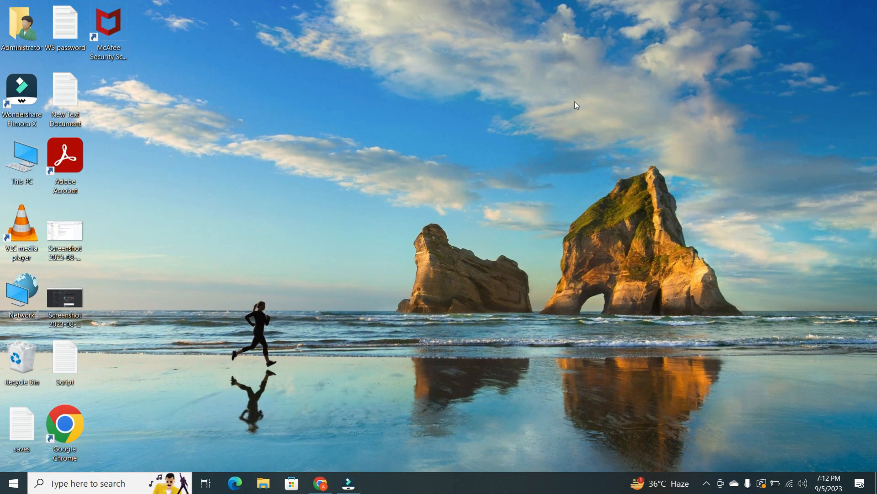
{"action": "mouse_move", "coordinate": [50, 196]}
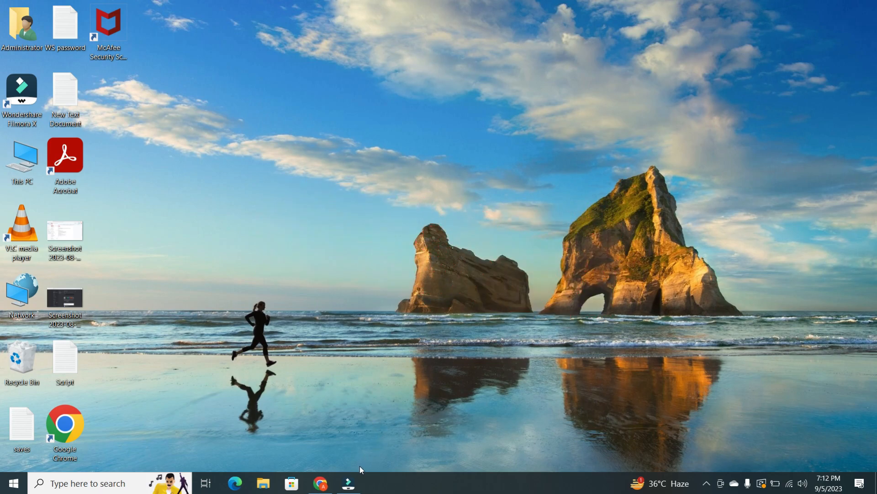
Step: Start a new blank 1280 × 720 px YouTube Thumbnail design from the Canva home page
{"action": "left_click", "coordinate": [319, 483]}
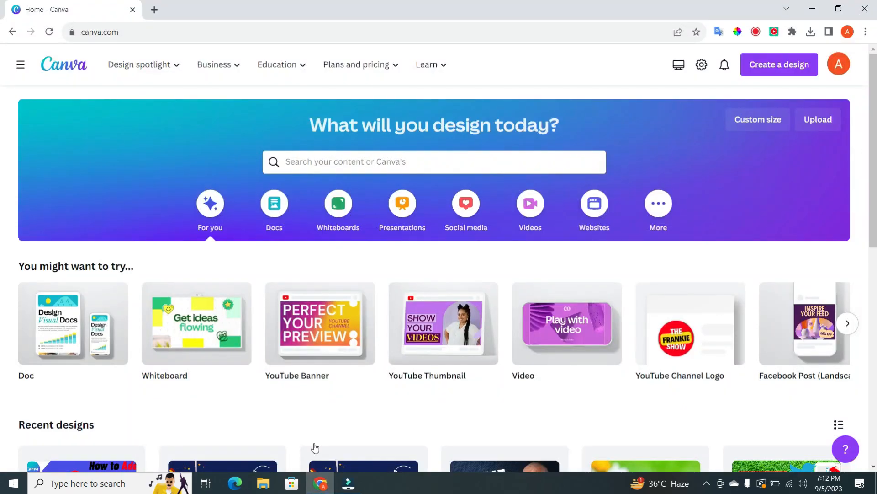
{"action": "mouse_move", "coordinate": [348, 252]}
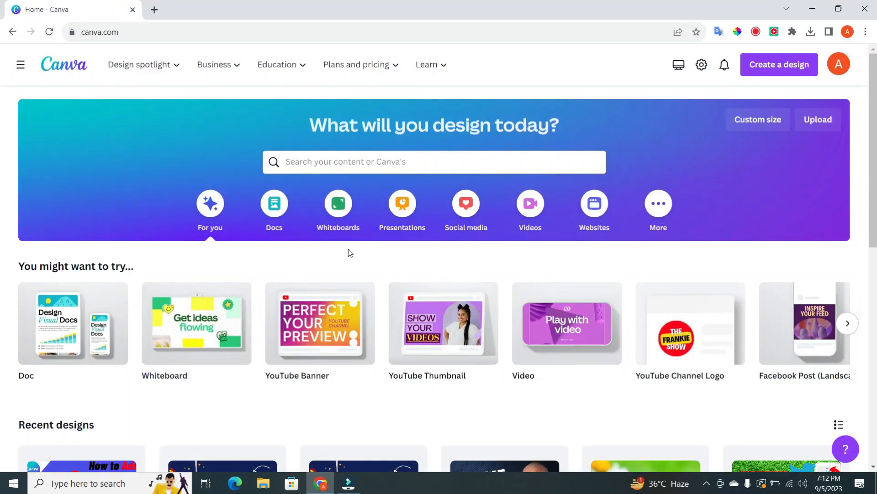
{"action": "mouse_move", "coordinate": [383, 207]}
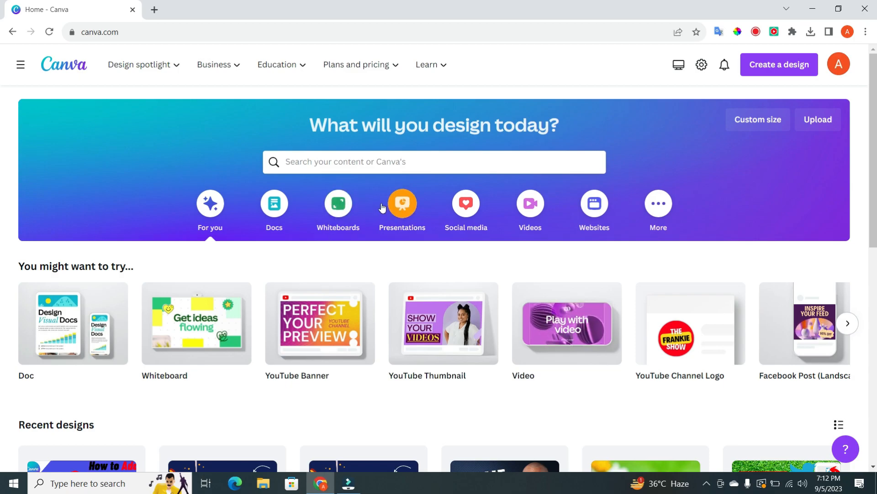
{"action": "mouse_move", "coordinate": [726, 177]}
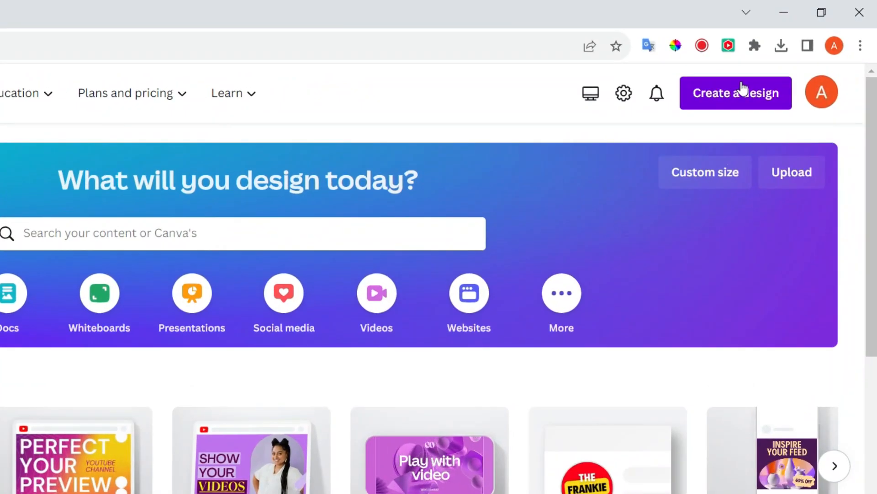
{"action": "left_click", "coordinate": [736, 94]}
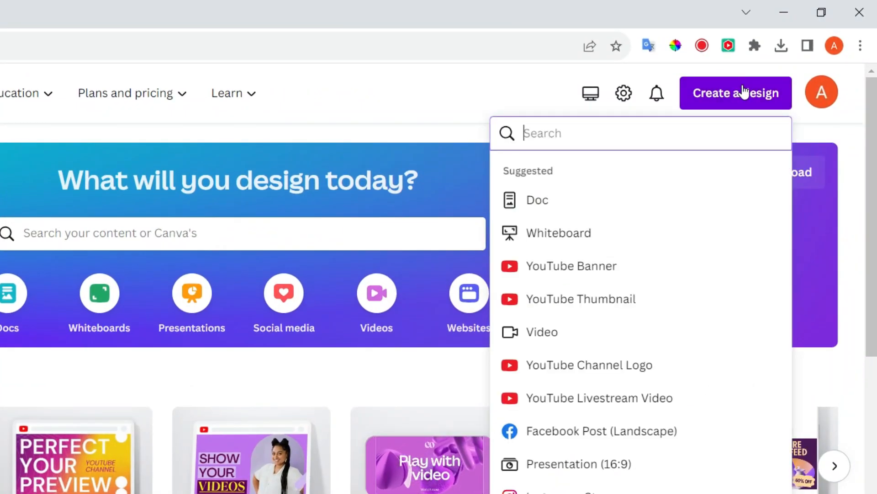
{"action": "mouse_move", "coordinate": [672, 218]}
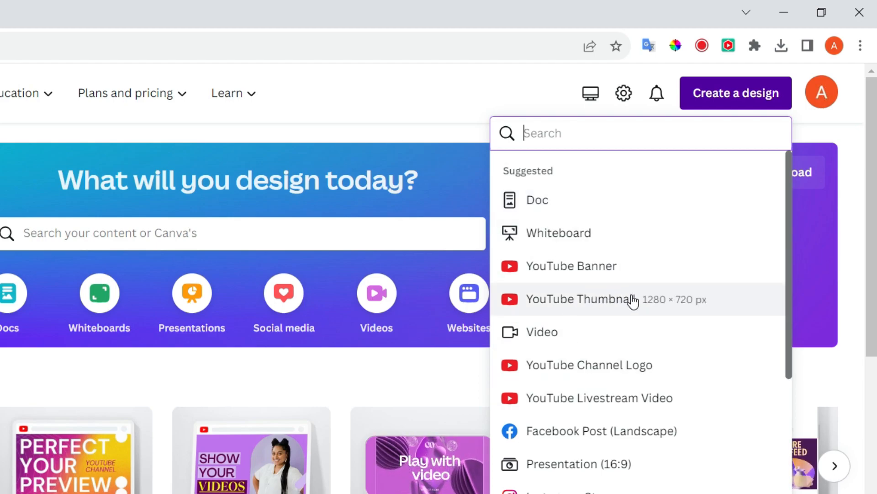
{"action": "left_click", "coordinate": [583, 299]}
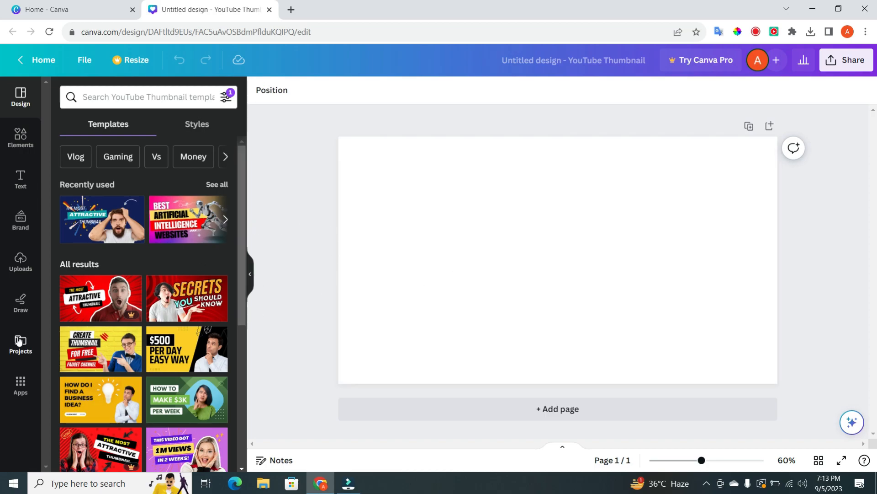
Step: Add the butterfly photo from the Images section of your saved projects to the canvas
{"action": "left_click", "coordinate": [20, 342]}
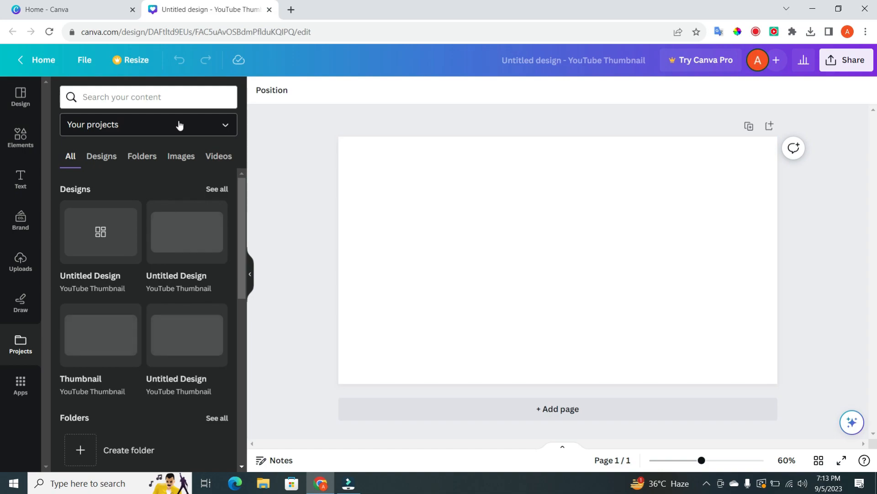
{"action": "left_click", "coordinate": [181, 155]}
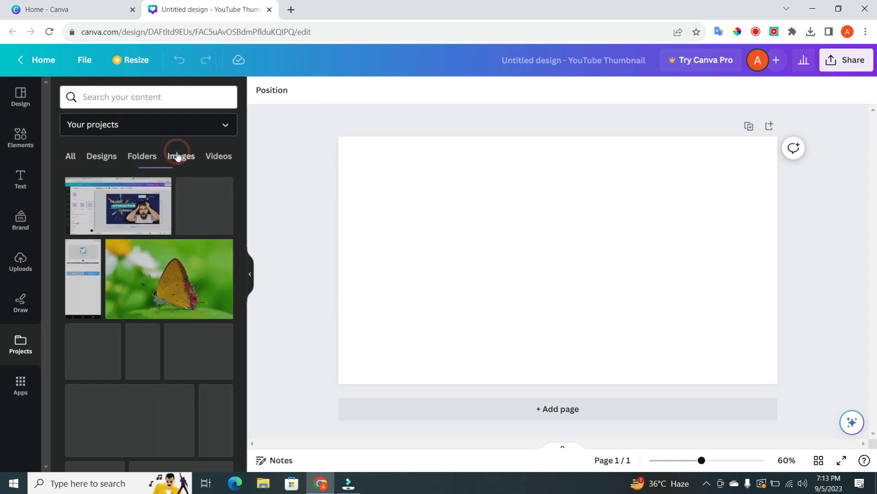
{"action": "left_click", "coordinate": [180, 156]}
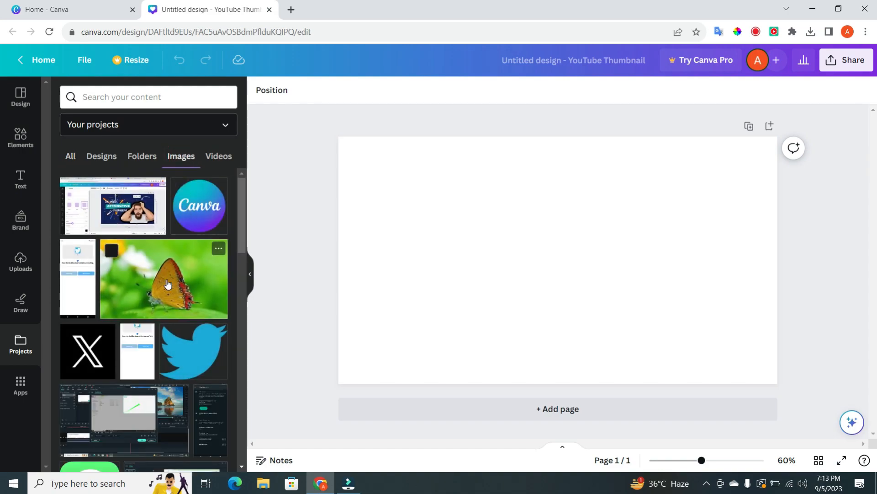
{"action": "left_click", "coordinate": [168, 281]}
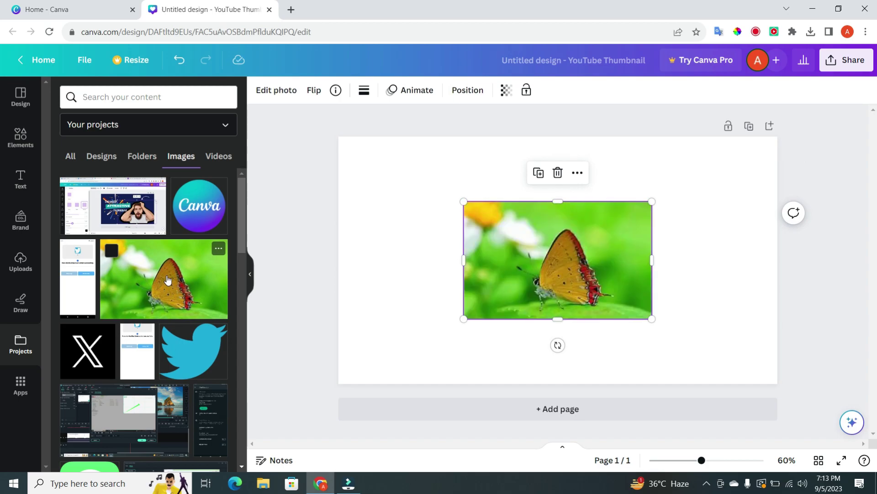
{"action": "mouse_move", "coordinate": [454, 238]}
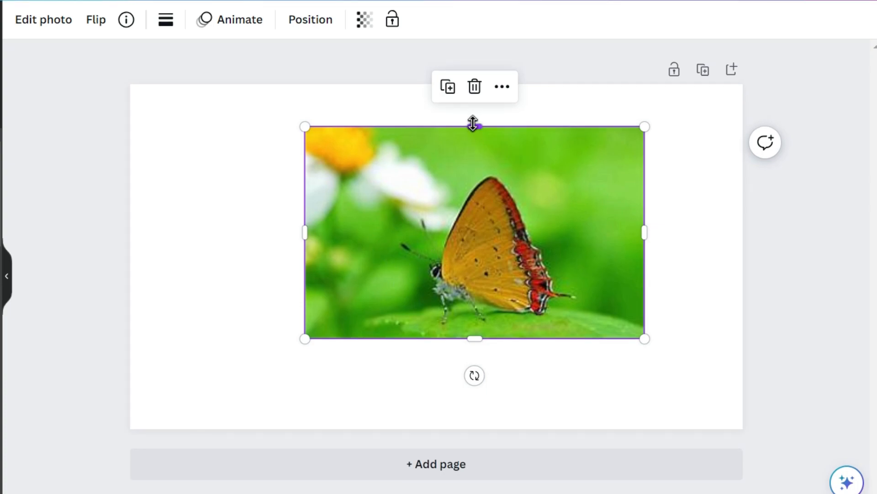
Step: Trim the butterfly photo's top, right side and bottom toward a strip around the wing
{"action": "left_click_drag", "start_coordinate": [473, 123], "coordinate": [475, 163]}
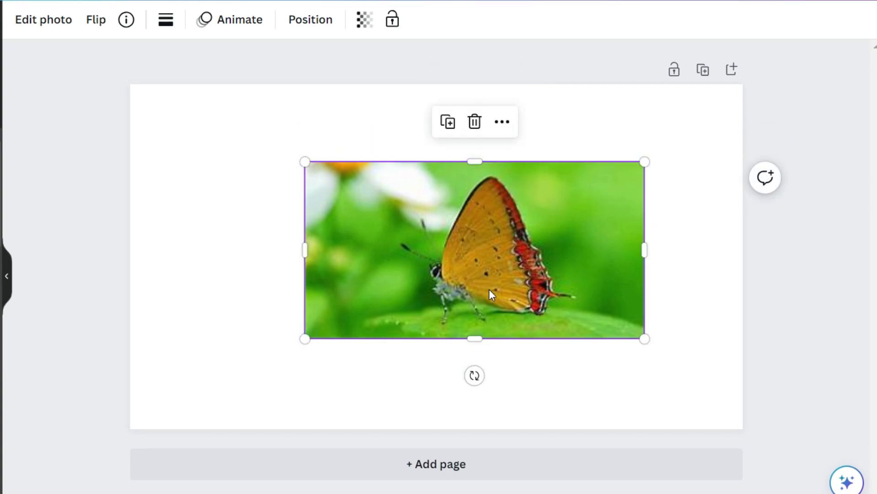
{"action": "left_click_drag", "start_coordinate": [644, 250], "coordinate": [601, 251]}
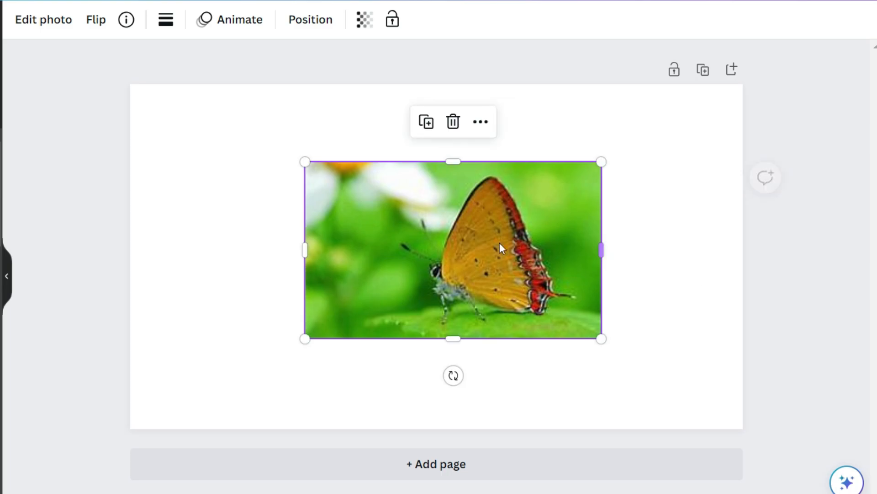
{"action": "left_click_drag", "start_coordinate": [453, 338], "coordinate": [452, 284]}
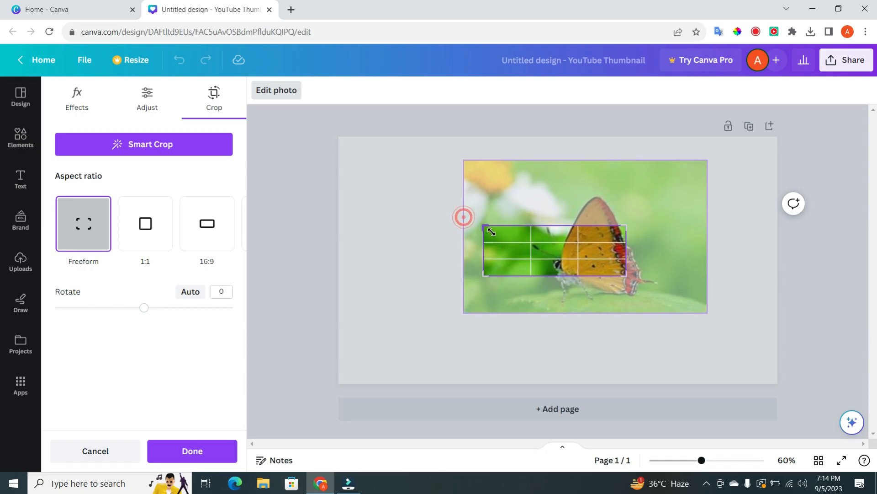
Step: Confirm the crop, leaving a small green-and-wing strip of the photo on the thumbnail
{"action": "left_click", "coordinate": [192, 451]}
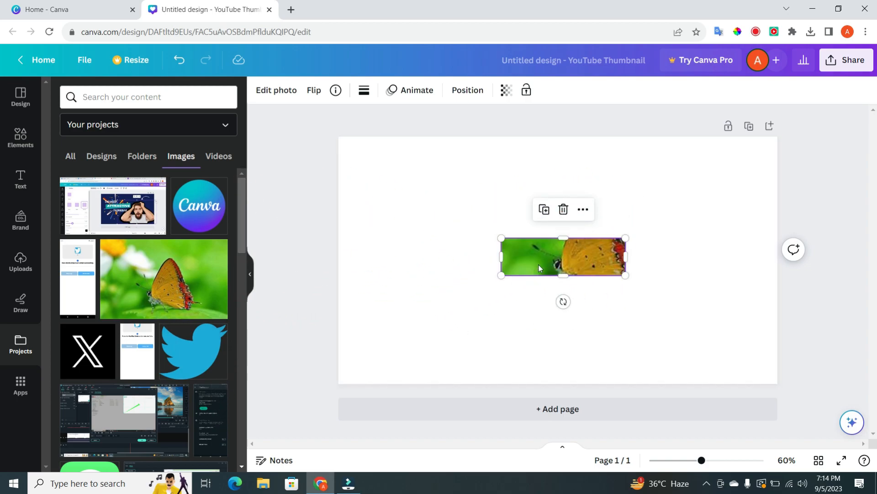
{"action": "left_click", "coordinate": [540, 262]}
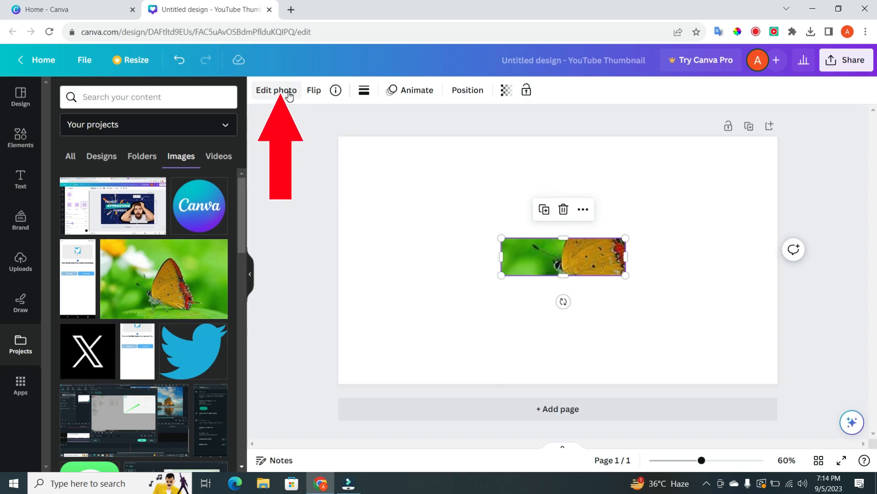
{"action": "left_click", "coordinate": [276, 90]}
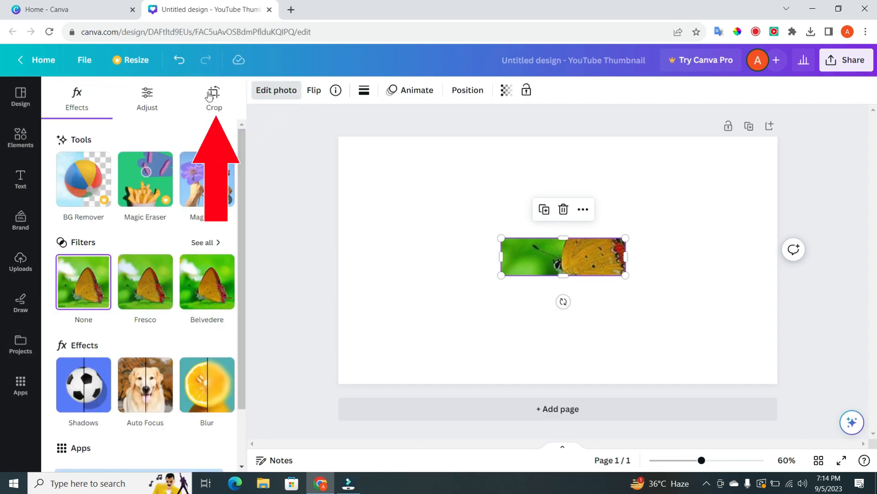
{"action": "left_click", "coordinate": [214, 94]}
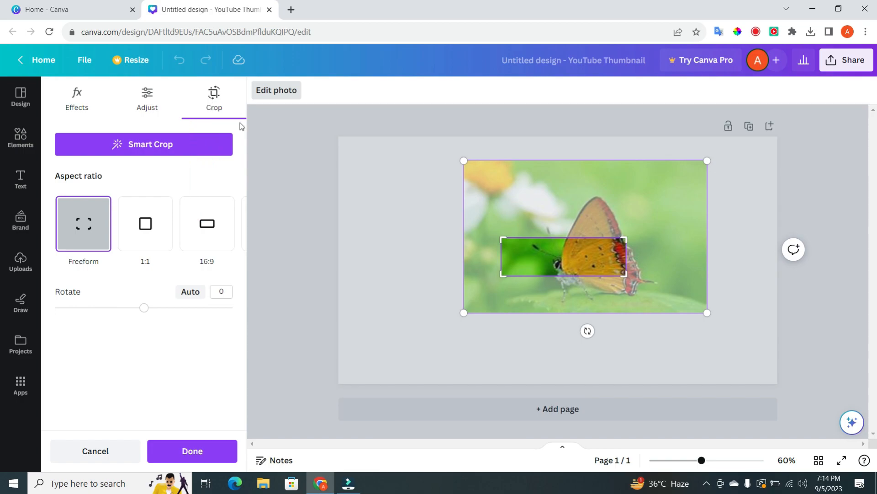
{"action": "mouse_move", "coordinate": [197, 354]}
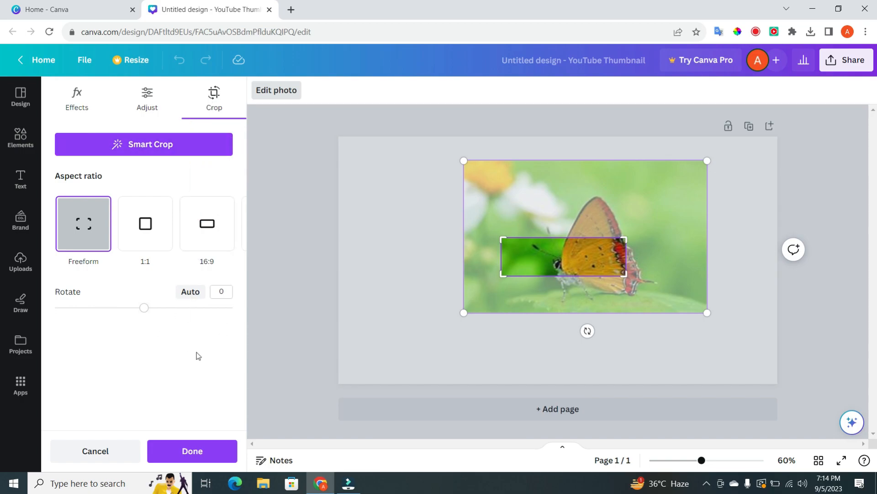
{"action": "left_click", "coordinate": [192, 450]}
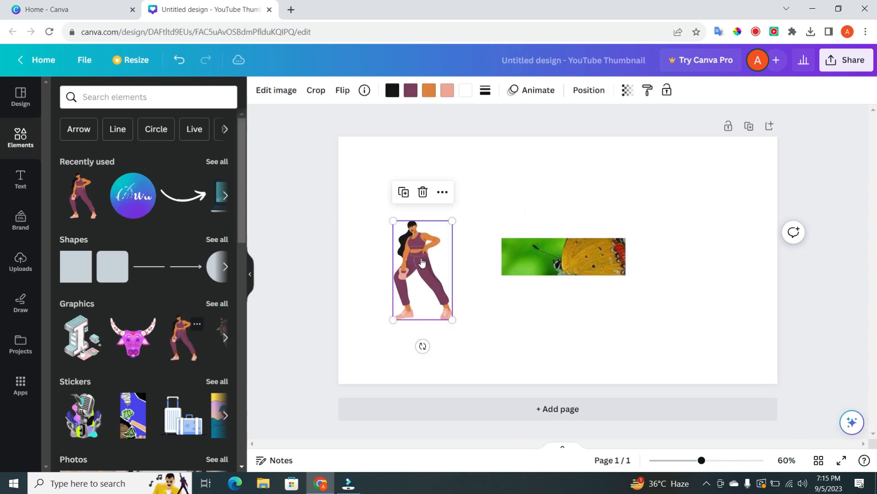
Step: Crop the woman figure to her legs and bring up the PNG 1280 × 720 px download settings
{"action": "left_click", "coordinate": [316, 89]}
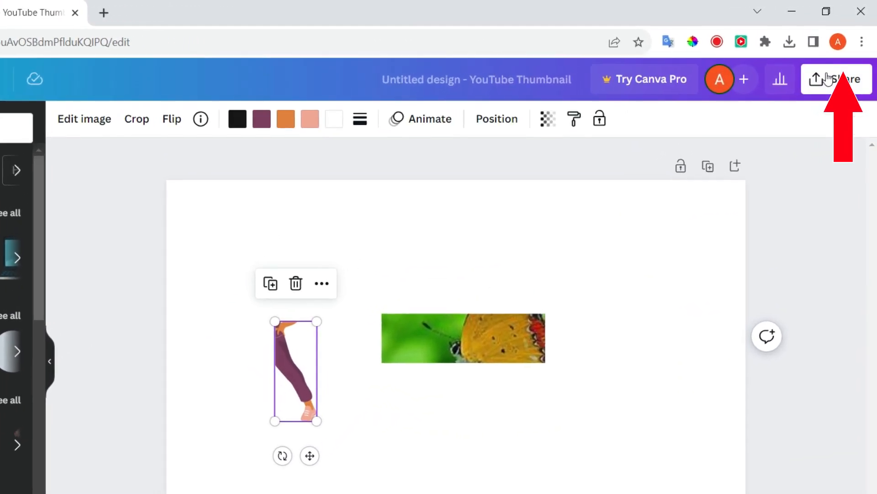
{"action": "left_click", "coordinate": [837, 79]}
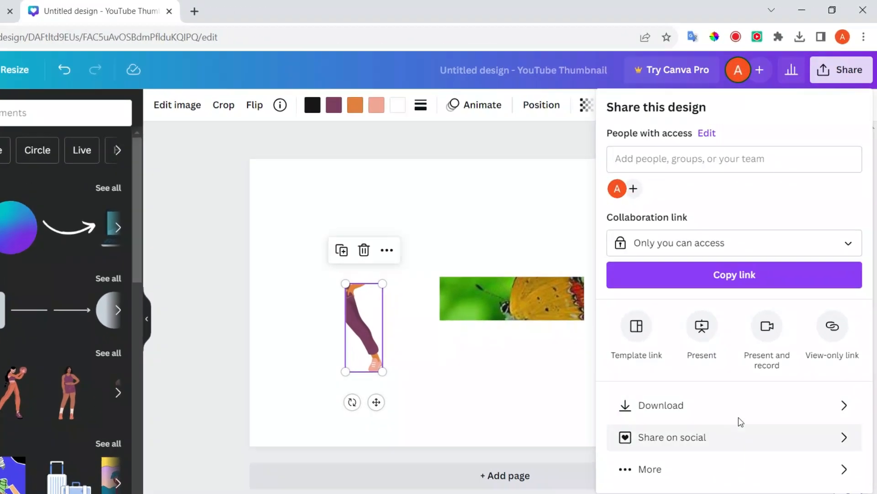
{"action": "left_click", "coordinate": [660, 405]}
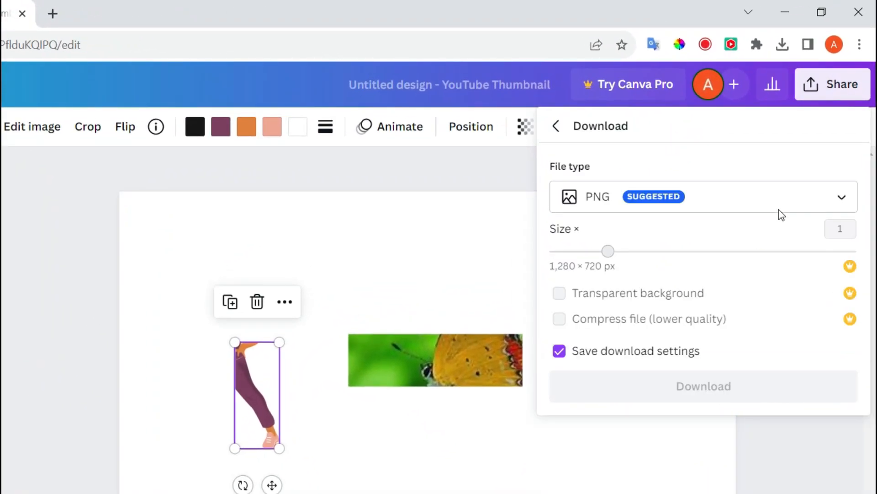